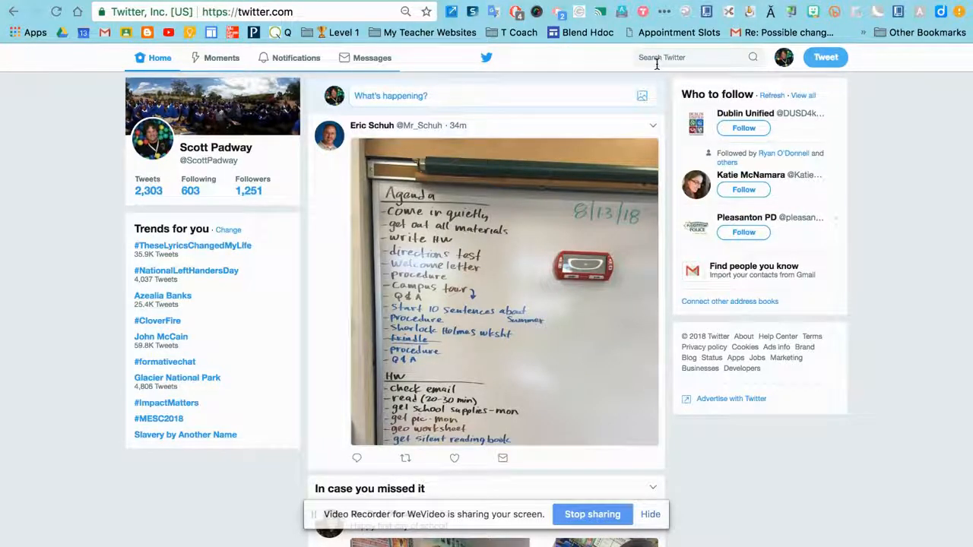
mouse_move(784, 57)
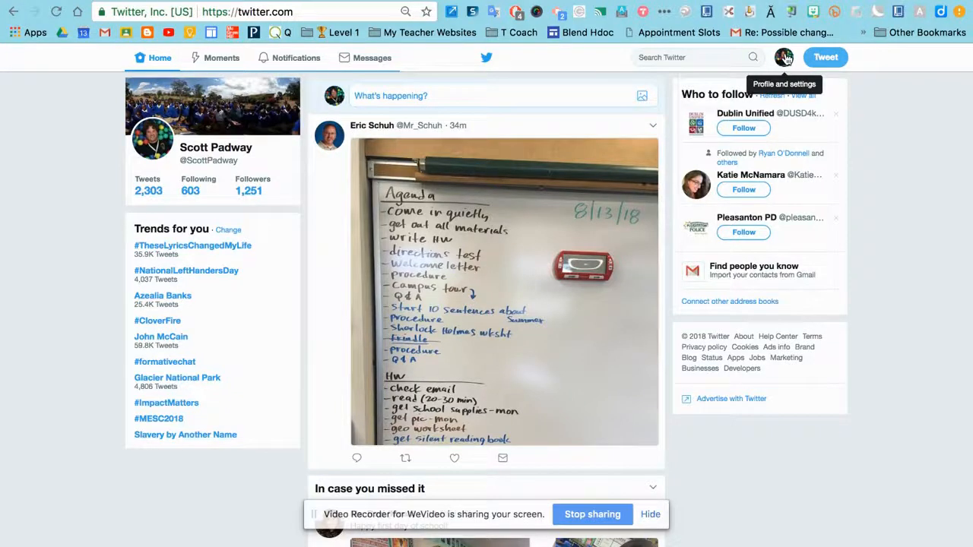
Step: Open Settings and privacy from the profile avatar menu
left_click(784, 57)
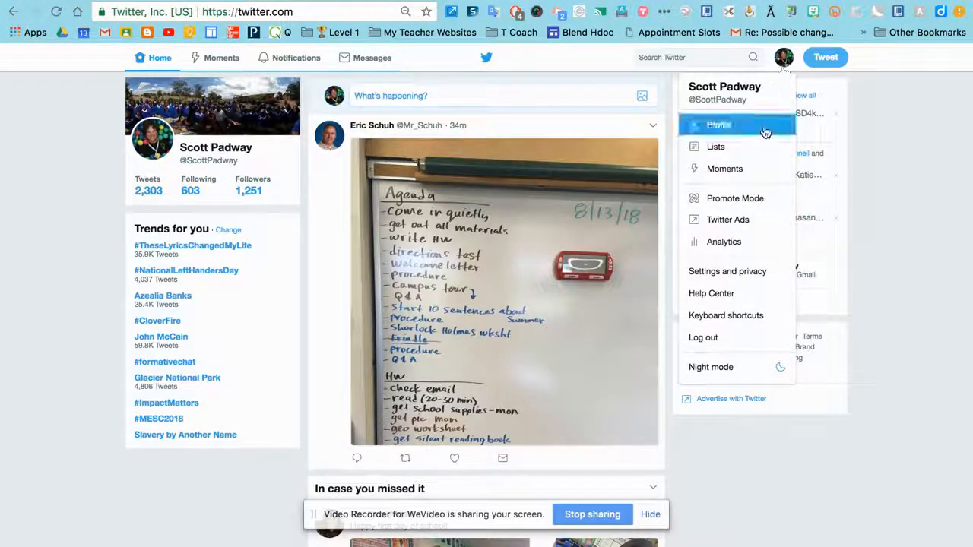
left_click(727, 271)
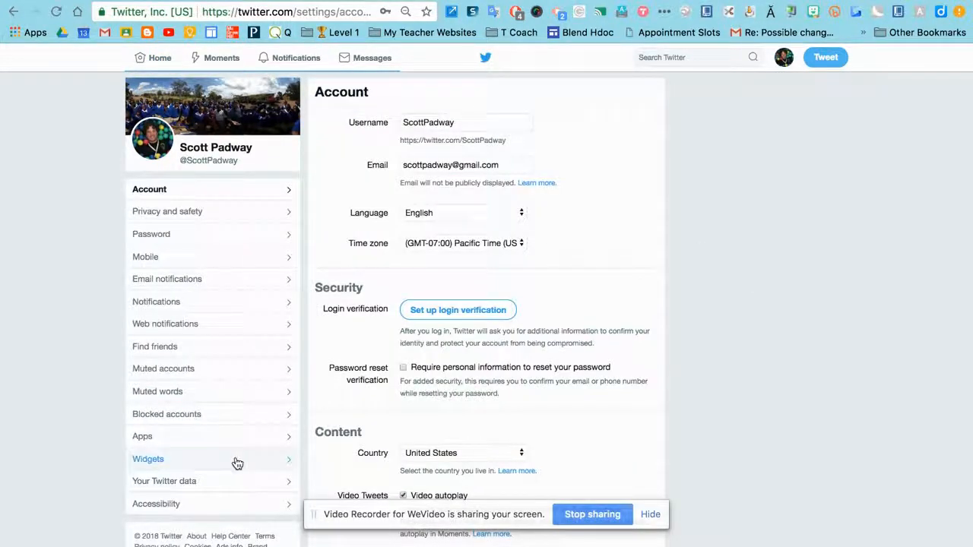
Step: Create a new Profile widget from the Widgets settings page
left_click(148, 459)
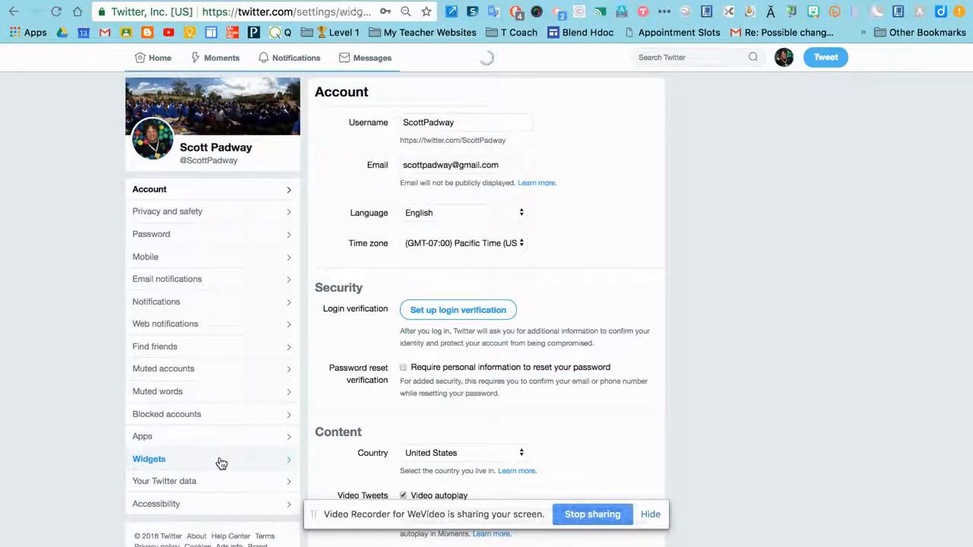
left_click(149, 458)
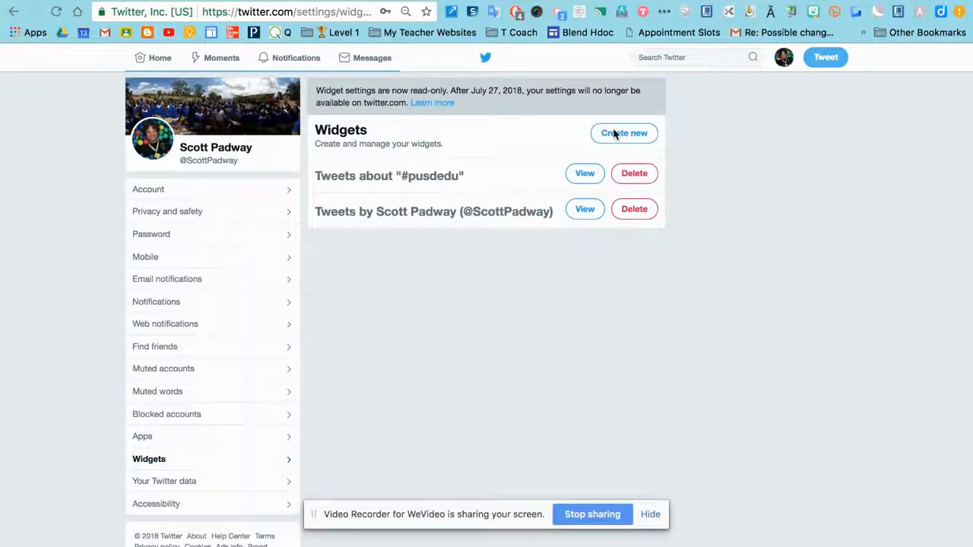
left_click(624, 133)
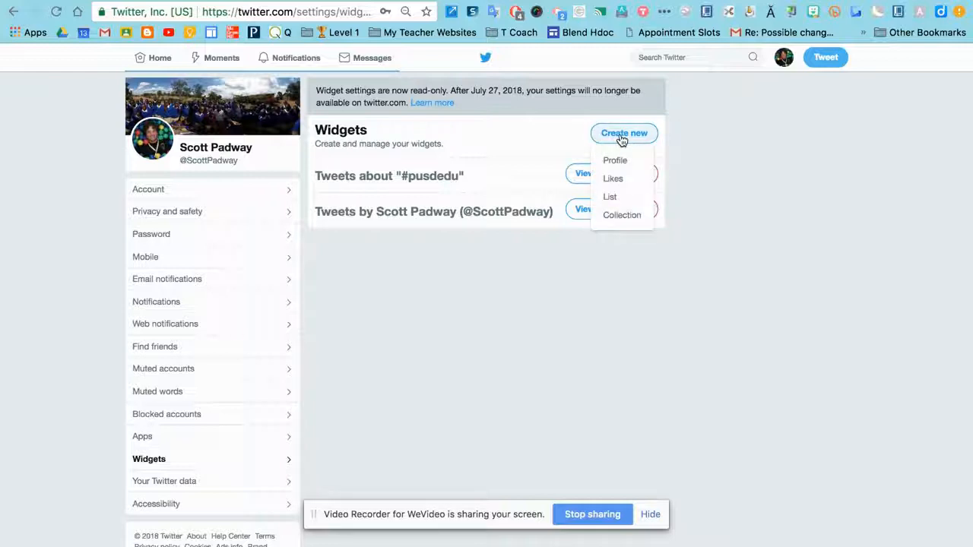
mouse_move(620, 145)
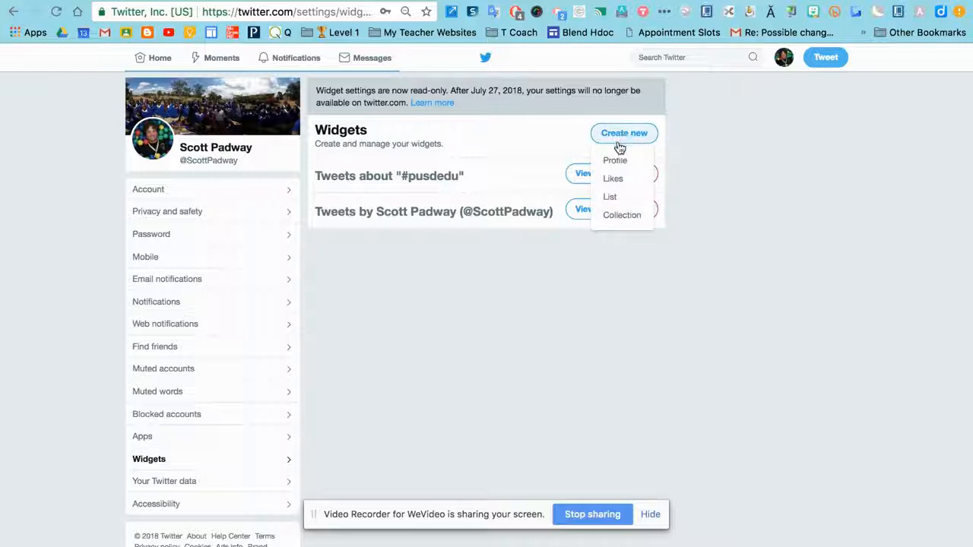
mouse_move(613, 182)
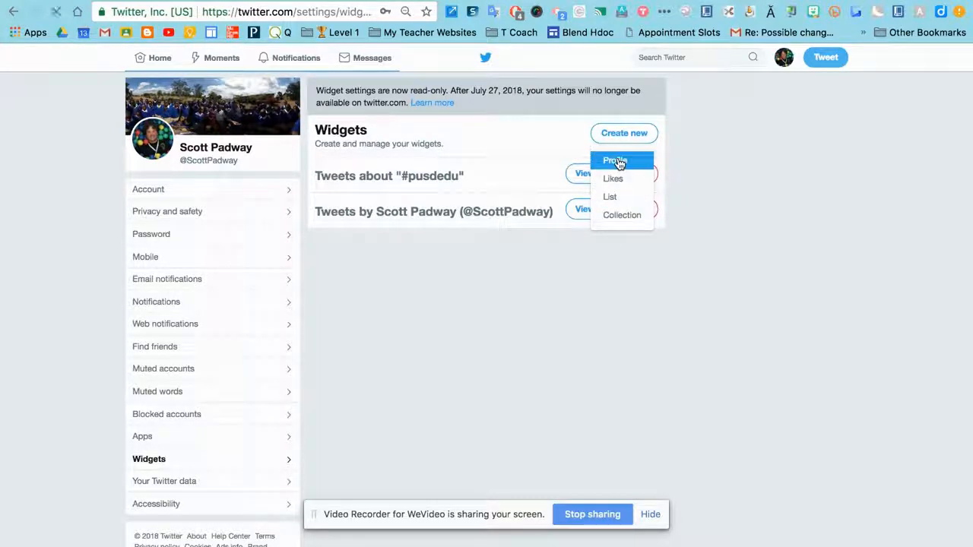
left_click(615, 160)
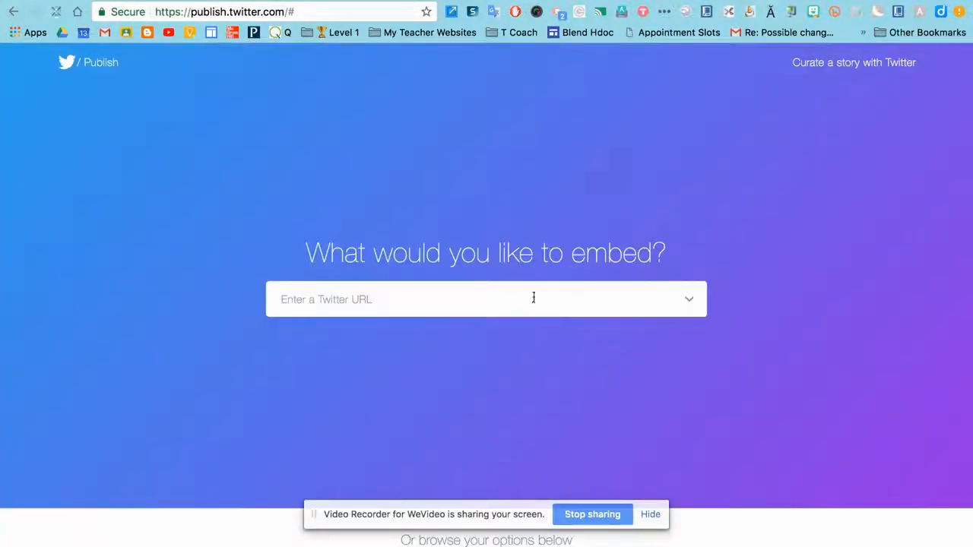
Step: Go to twitter.com and open your own profile page
left_click(485, 299)
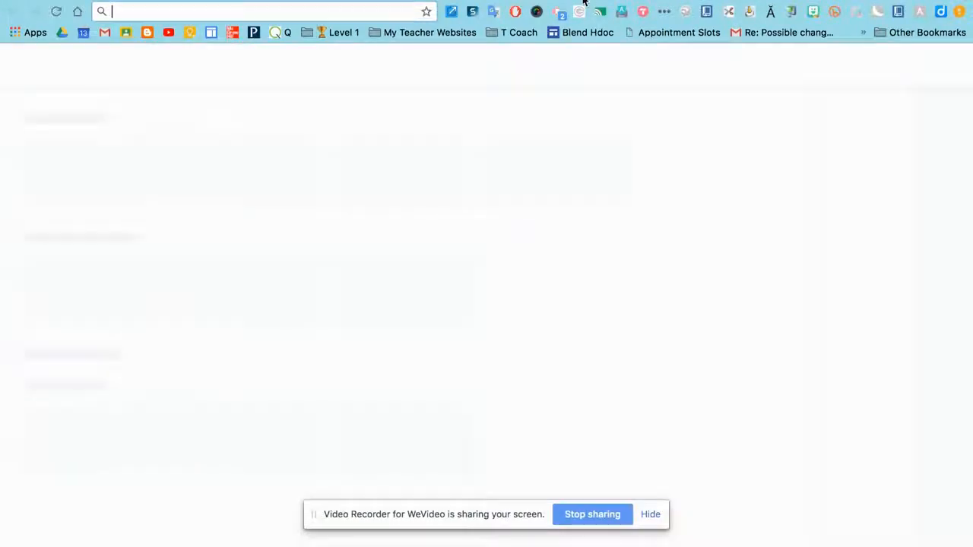
type("twitter.com/ScottPadway")
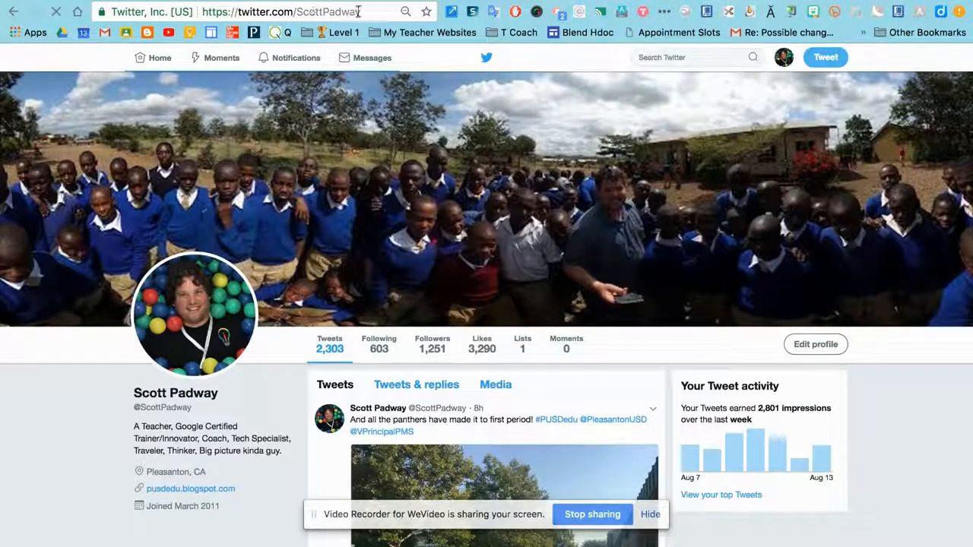
left_click(281, 12)
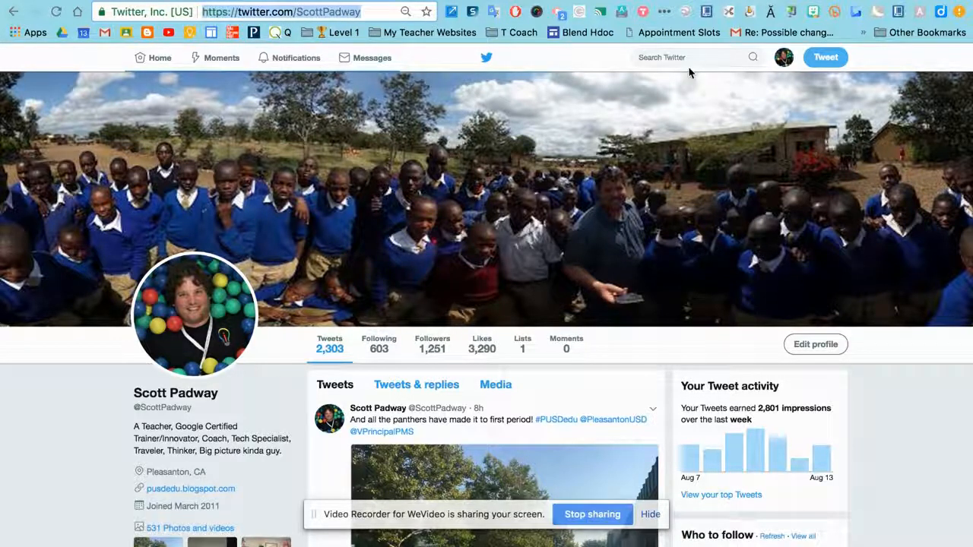
Step: Search Twitter for the #PUSDedu hashtag
left_click(691, 57)
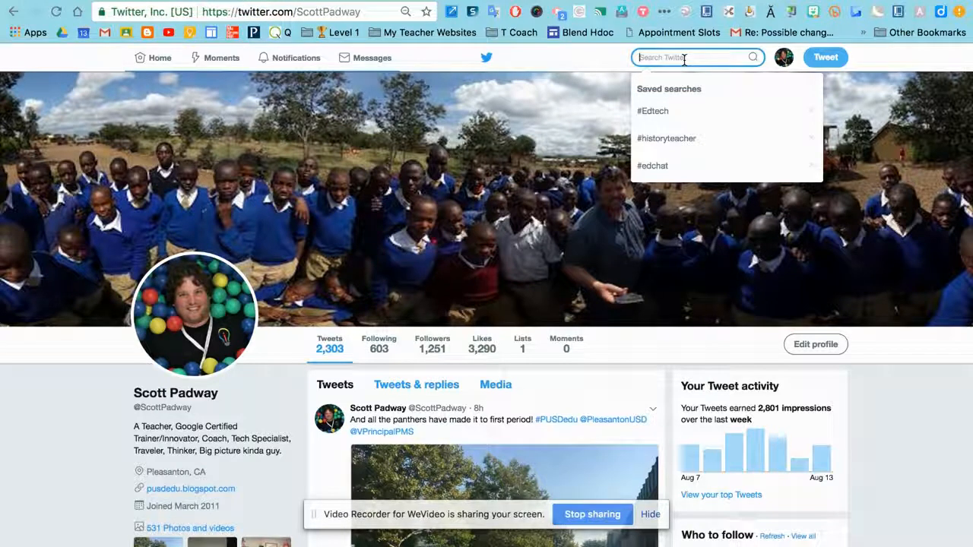
type("#P")
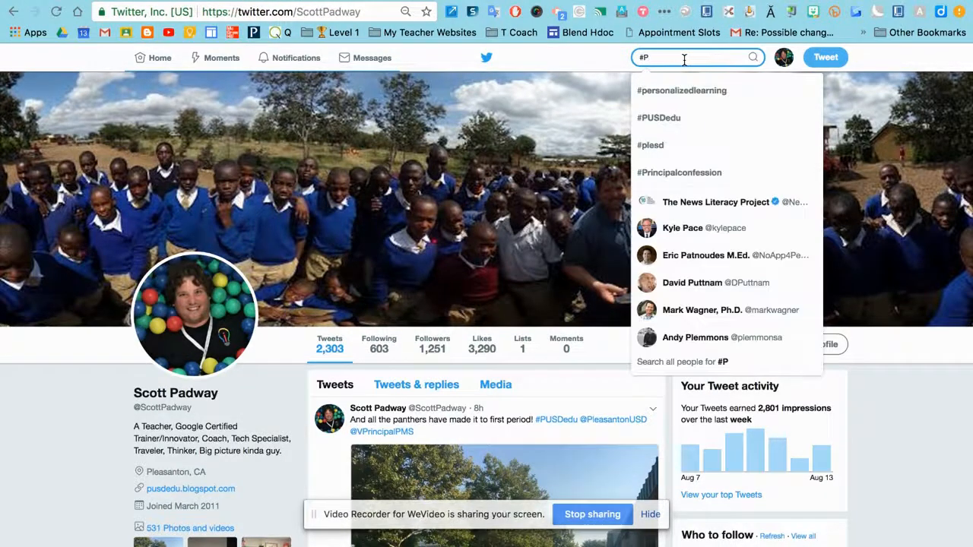
left_click(658, 117)
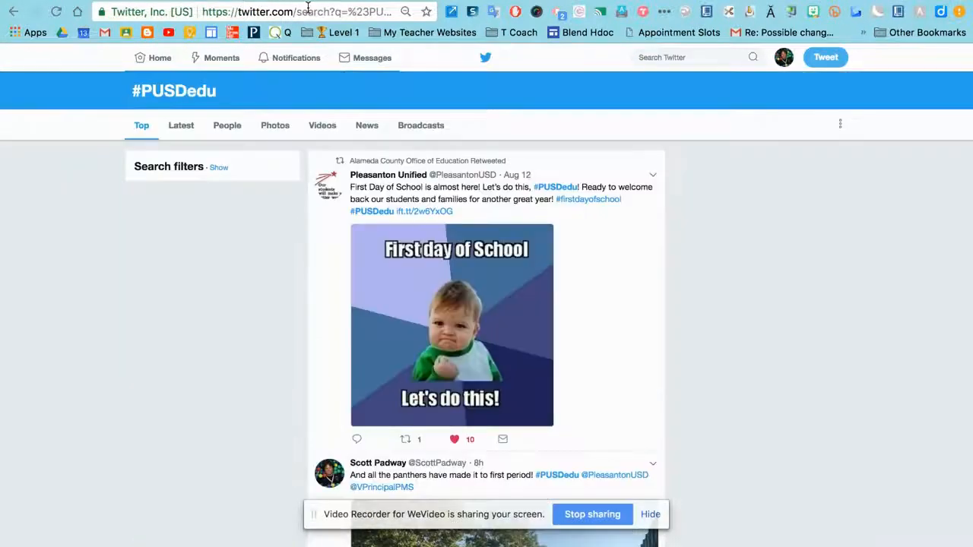
left_click(297, 11)
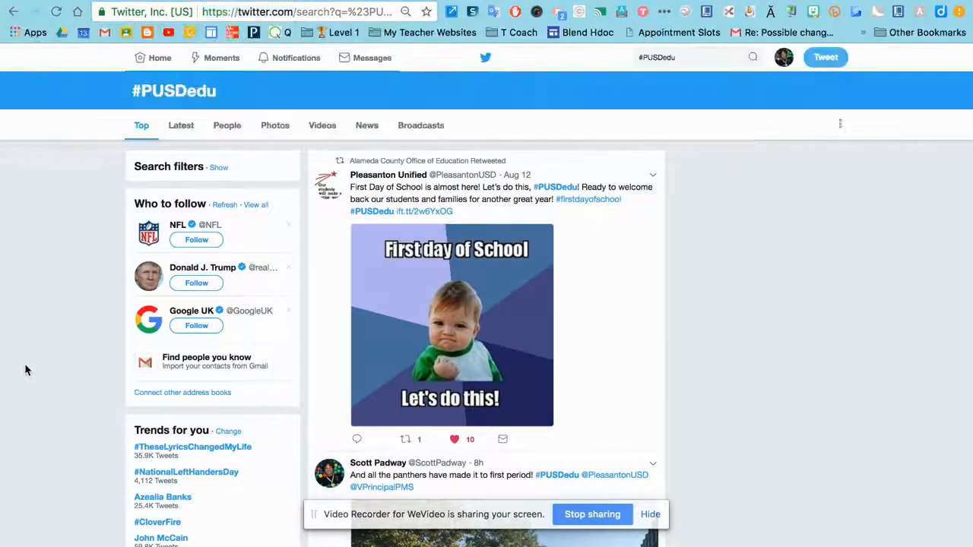
left_click(478, 4)
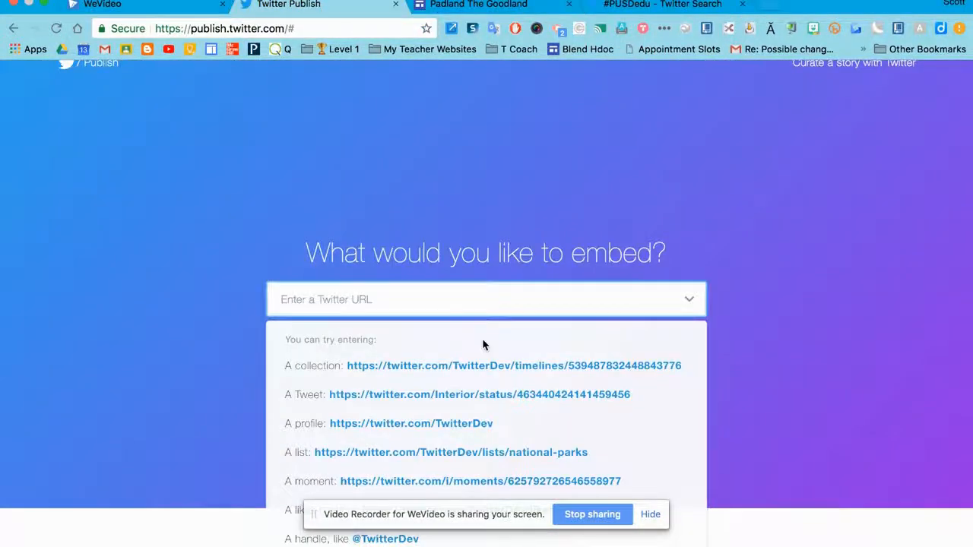
type("https://twitter.com/ScottPadway")
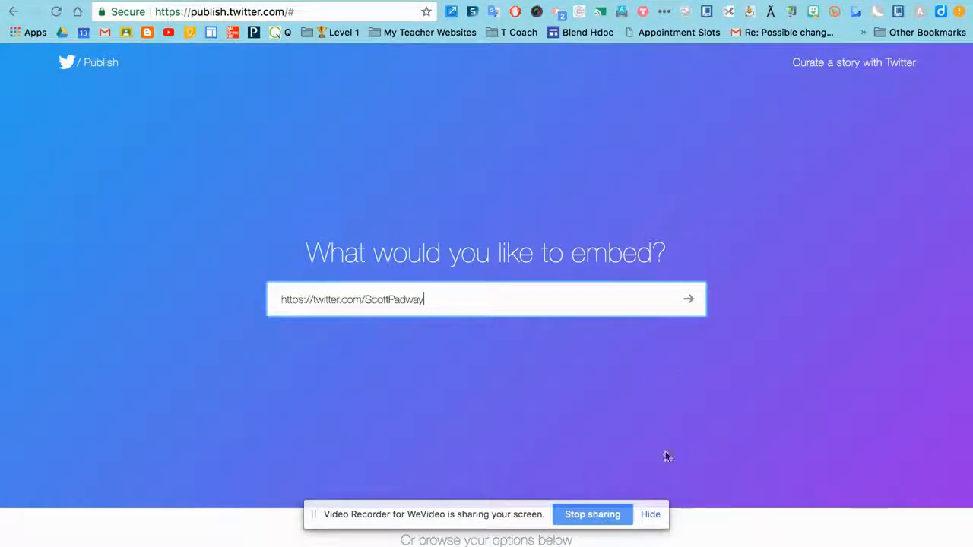
left_click(688, 298)
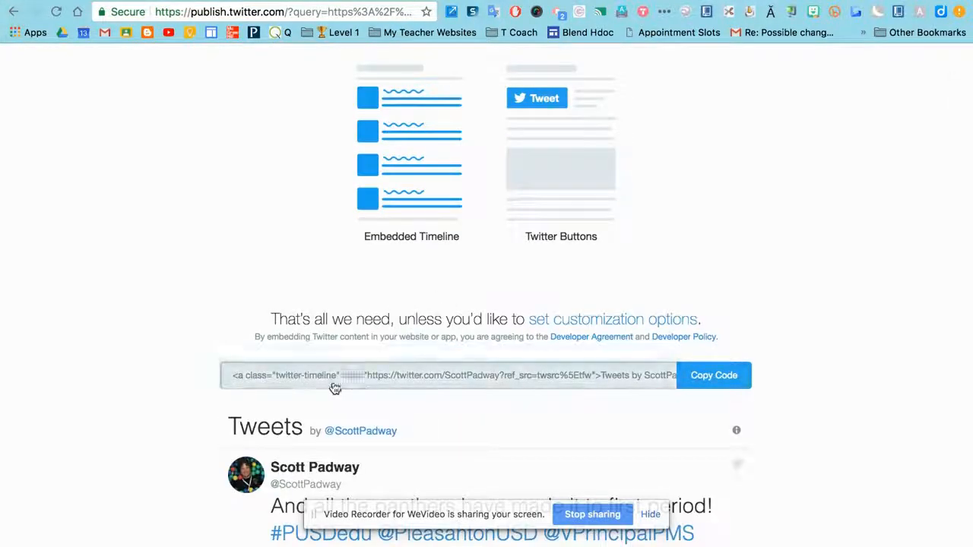
scroll("down", 3)
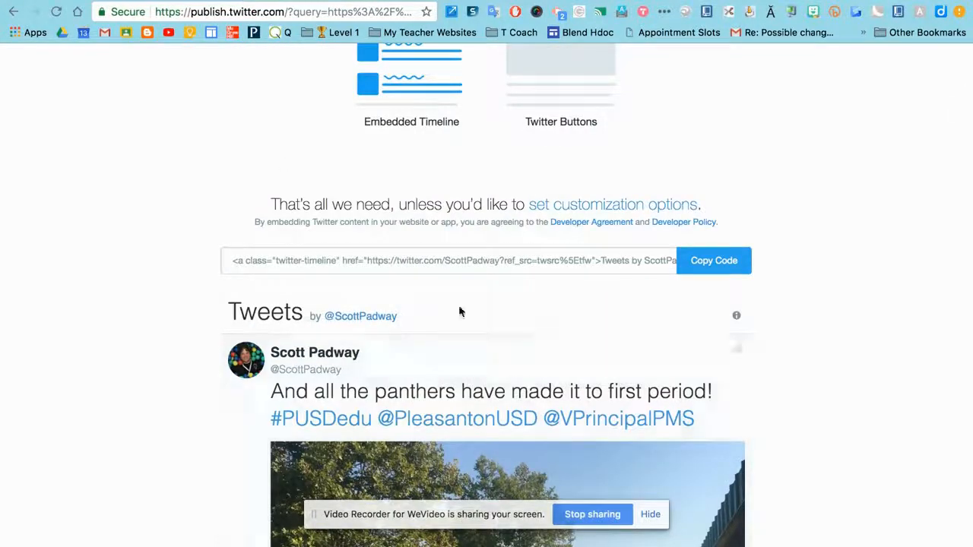
left_click(424, 260)
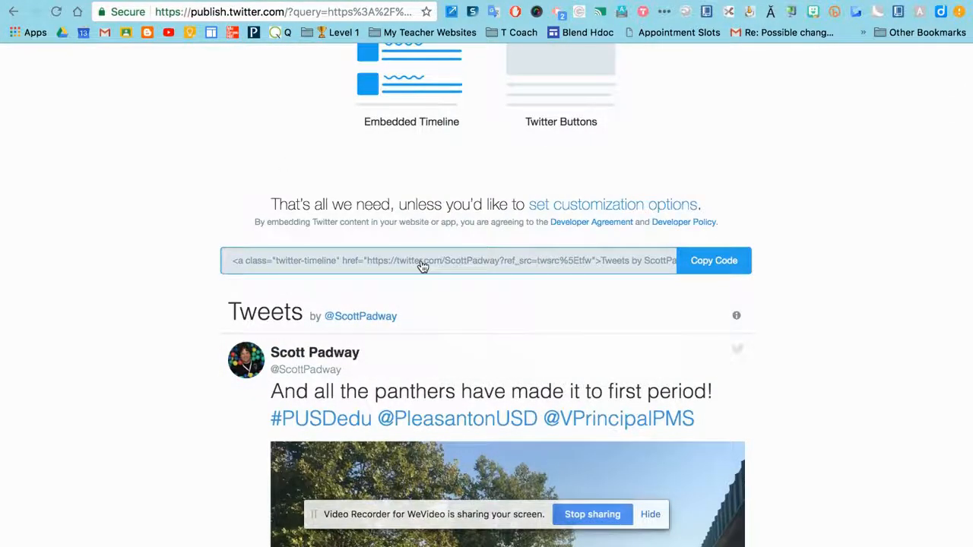
left_click(713, 260)
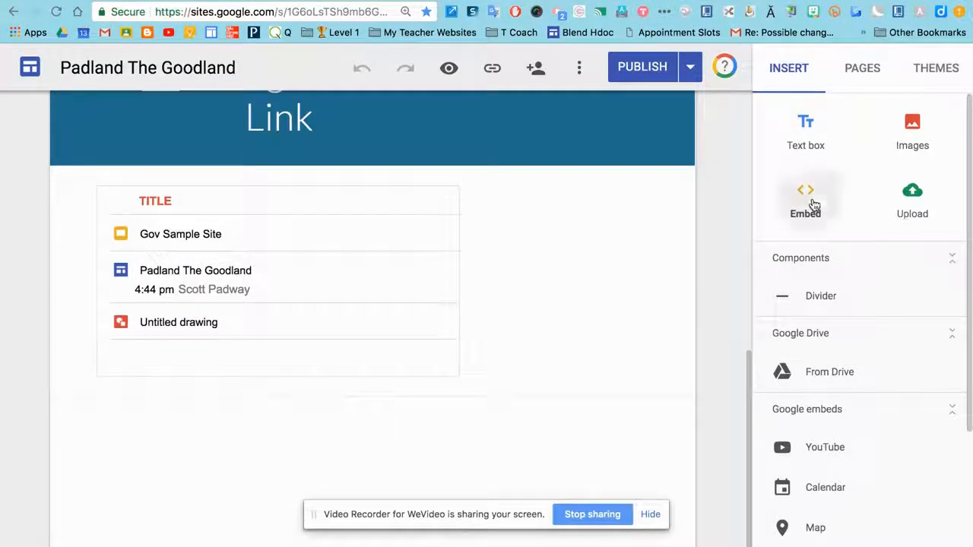
left_click(805, 202)
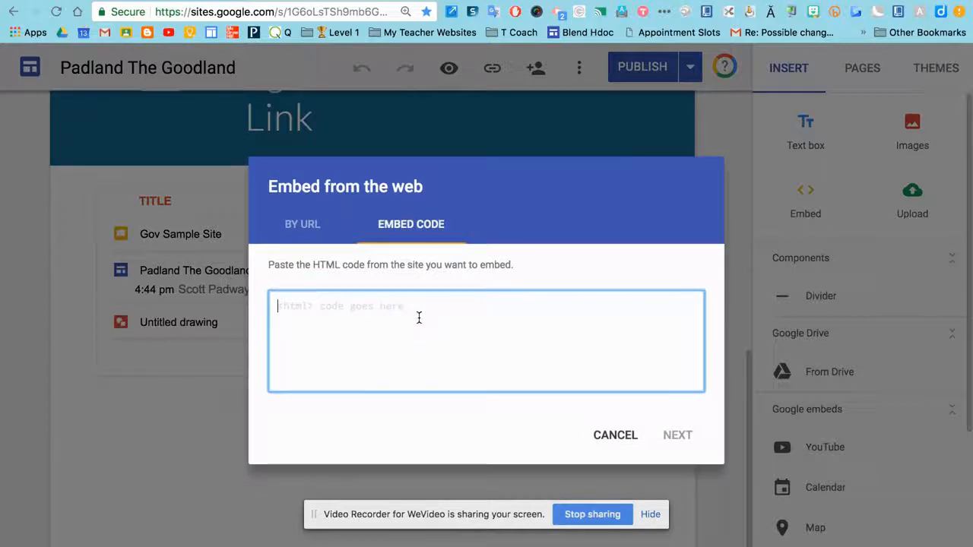
left_click(676, 435)
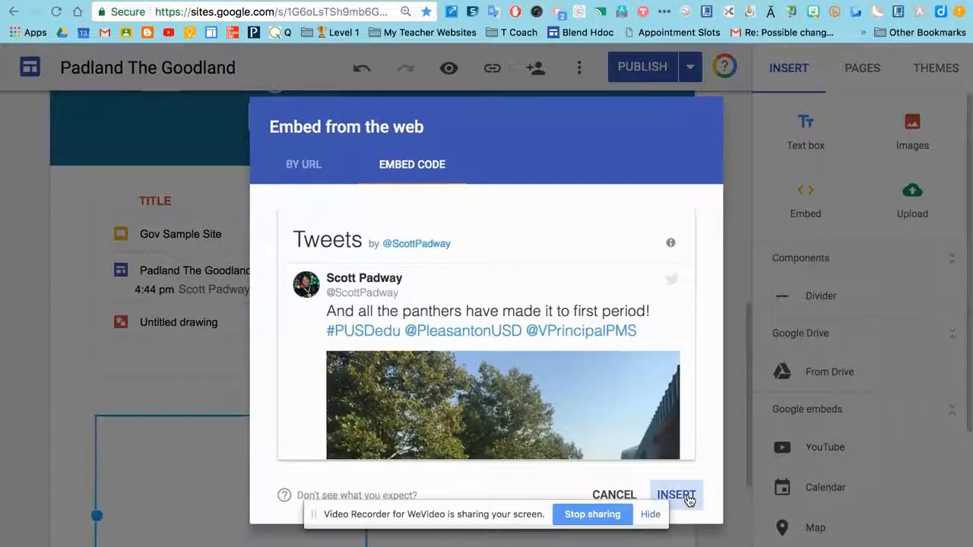
left_click(676, 495)
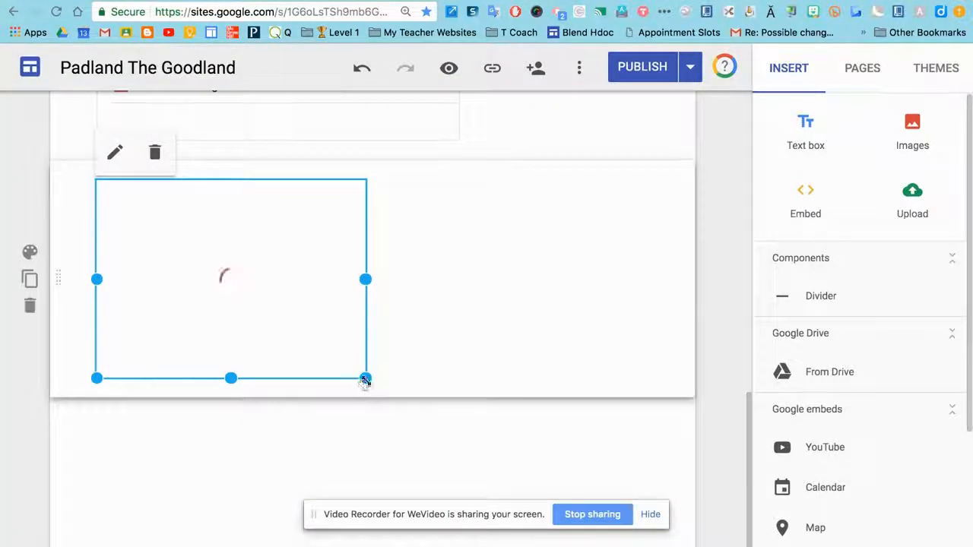